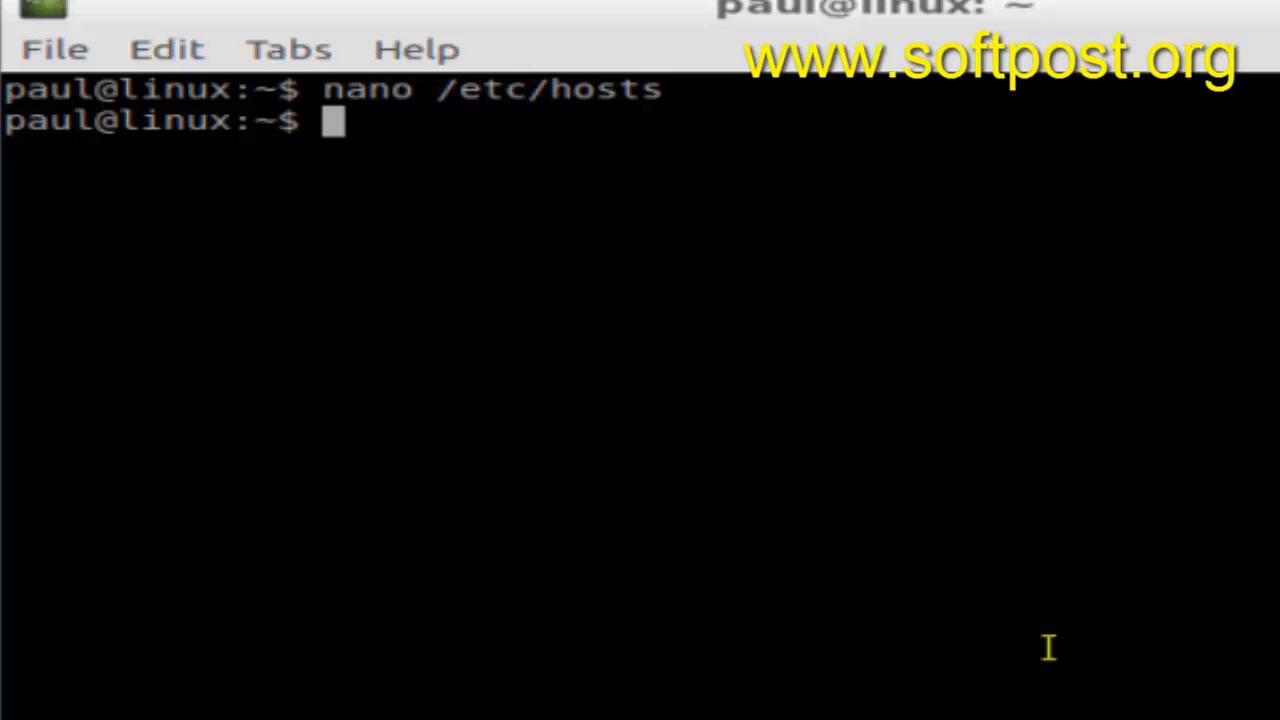
# Step: Confirm pwd shows /home/paul, change to /etc, and confirm pwd now shows /etc
pyautogui.write('pwd')
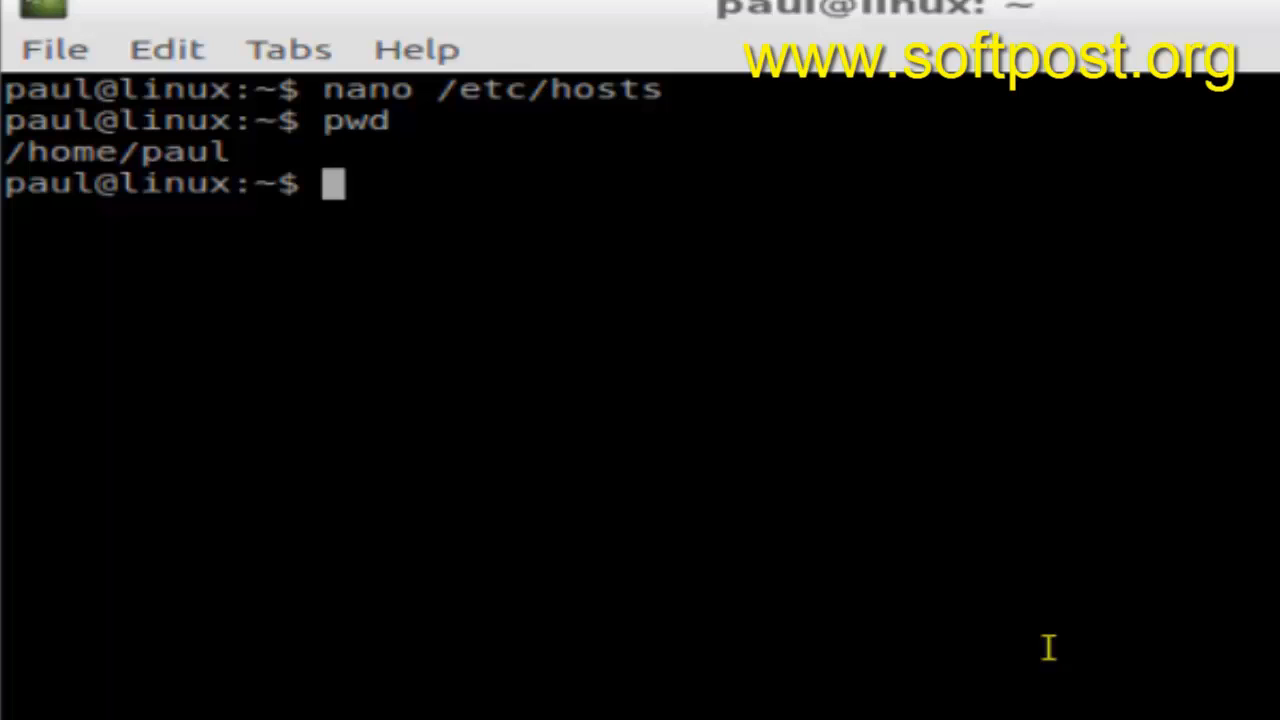
pyautogui.write('cd')
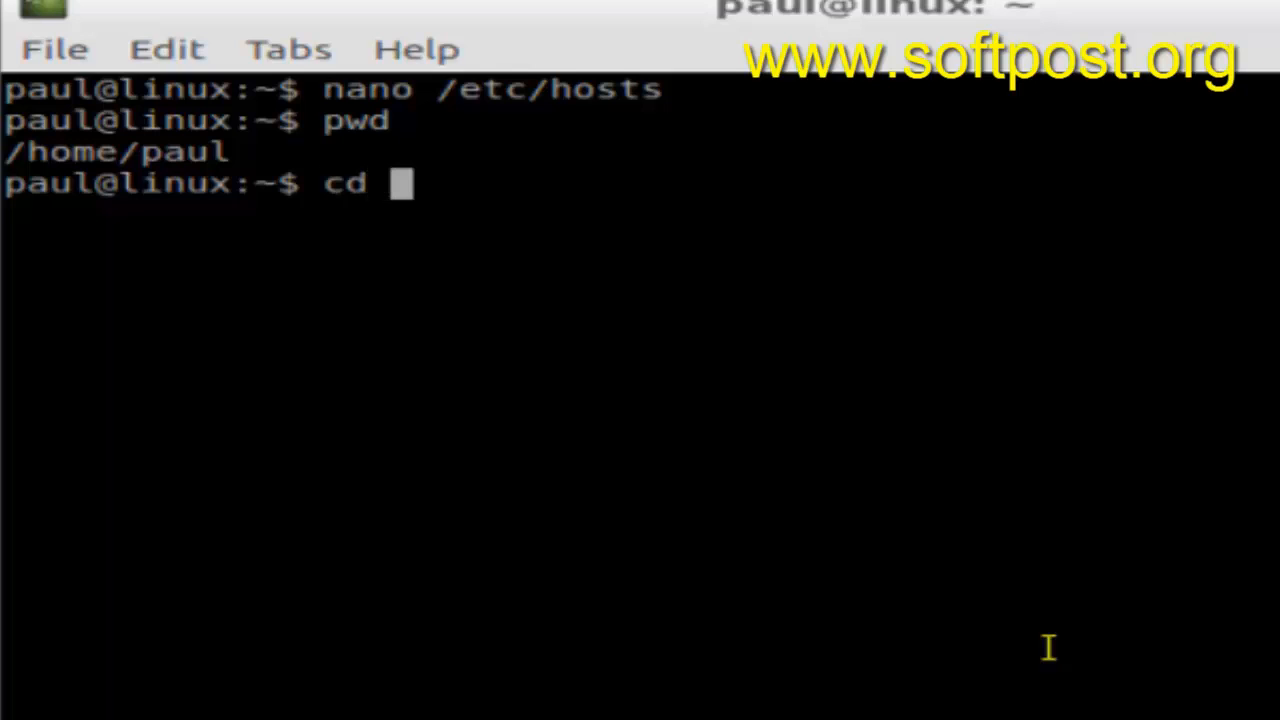
pyautogui.write('/etv')
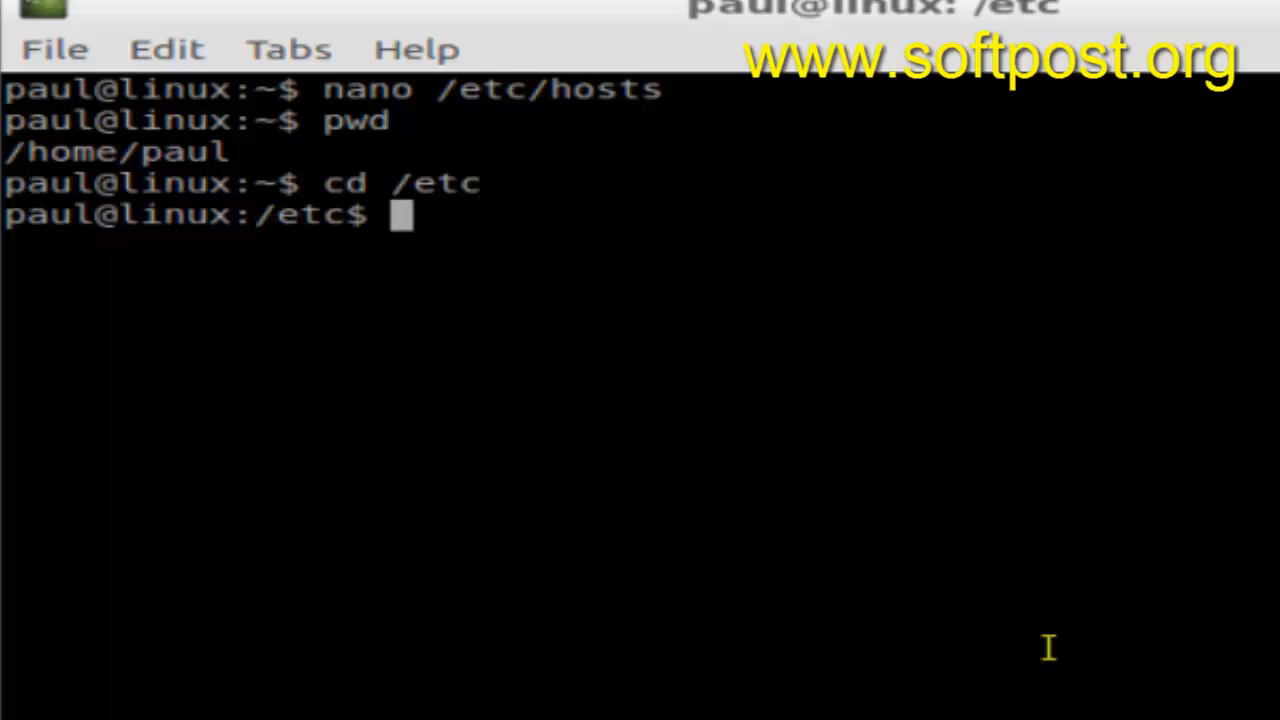
pyautogui.write('pwd')
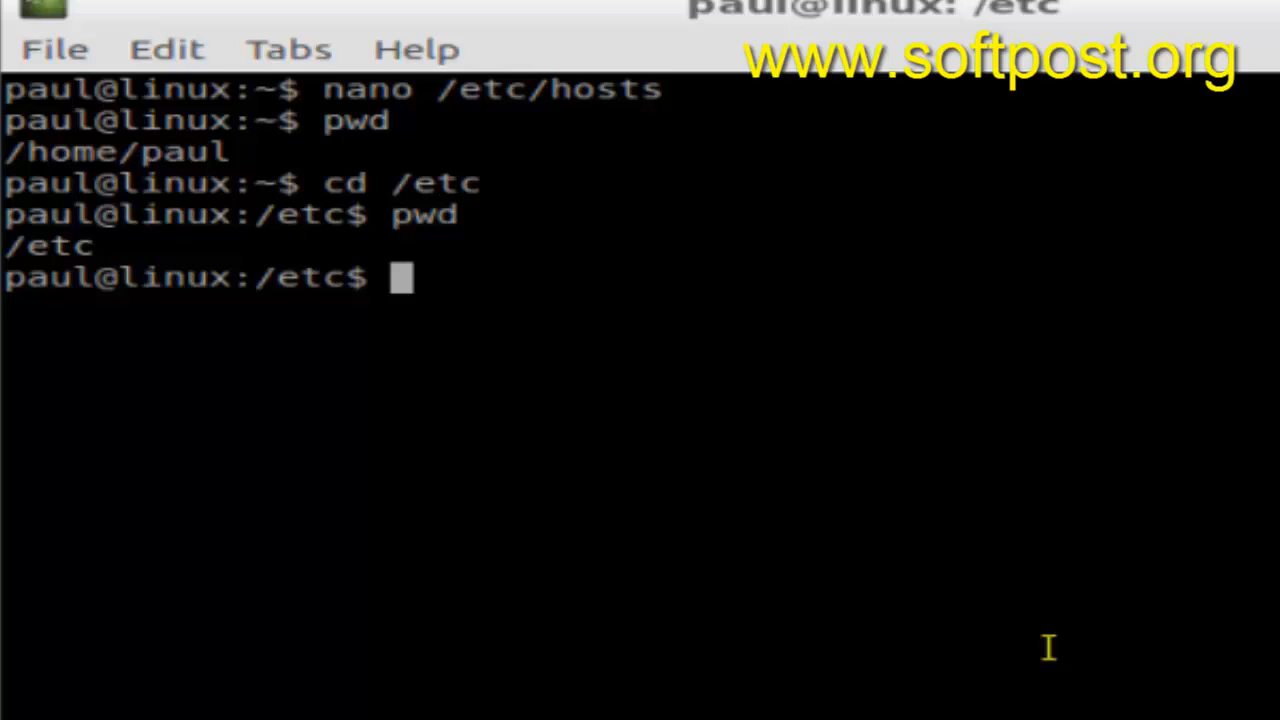
# Step: Run cd /home/paul to return from /etc to the home directory
pyautogui.write('cd')
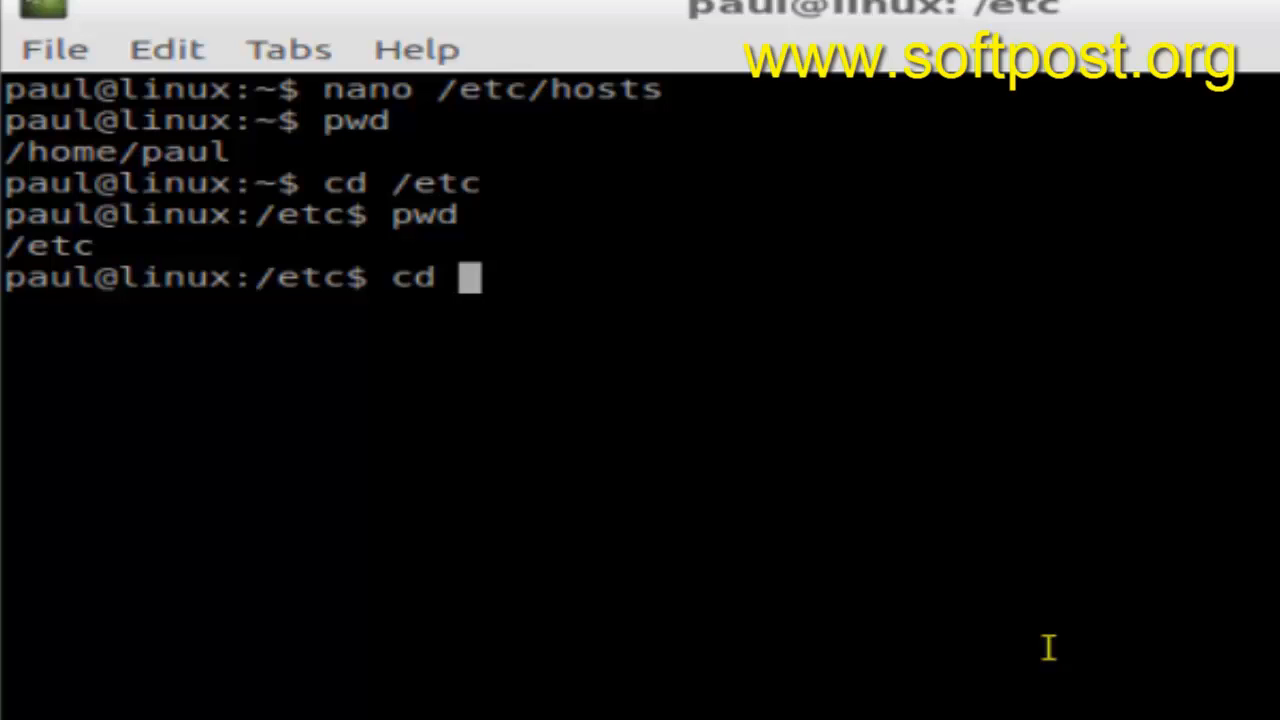
pyautogui.write('/hom')
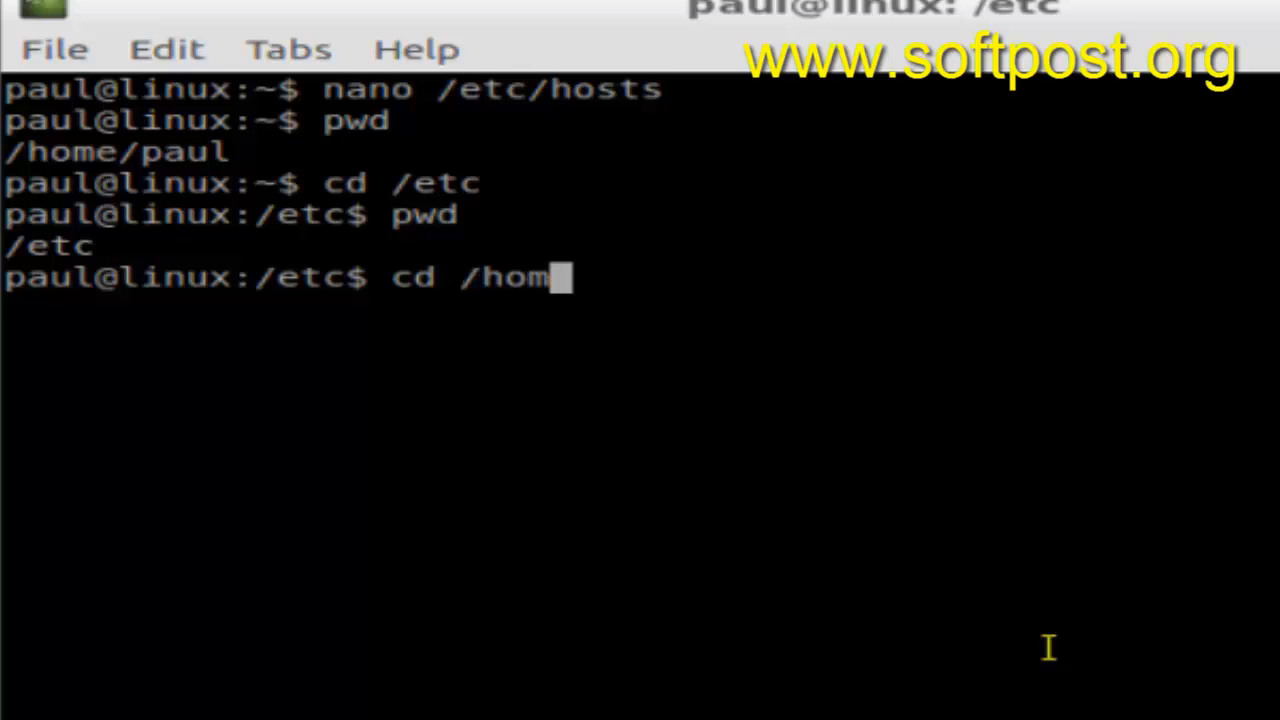
pyautogui.write('e/paul')
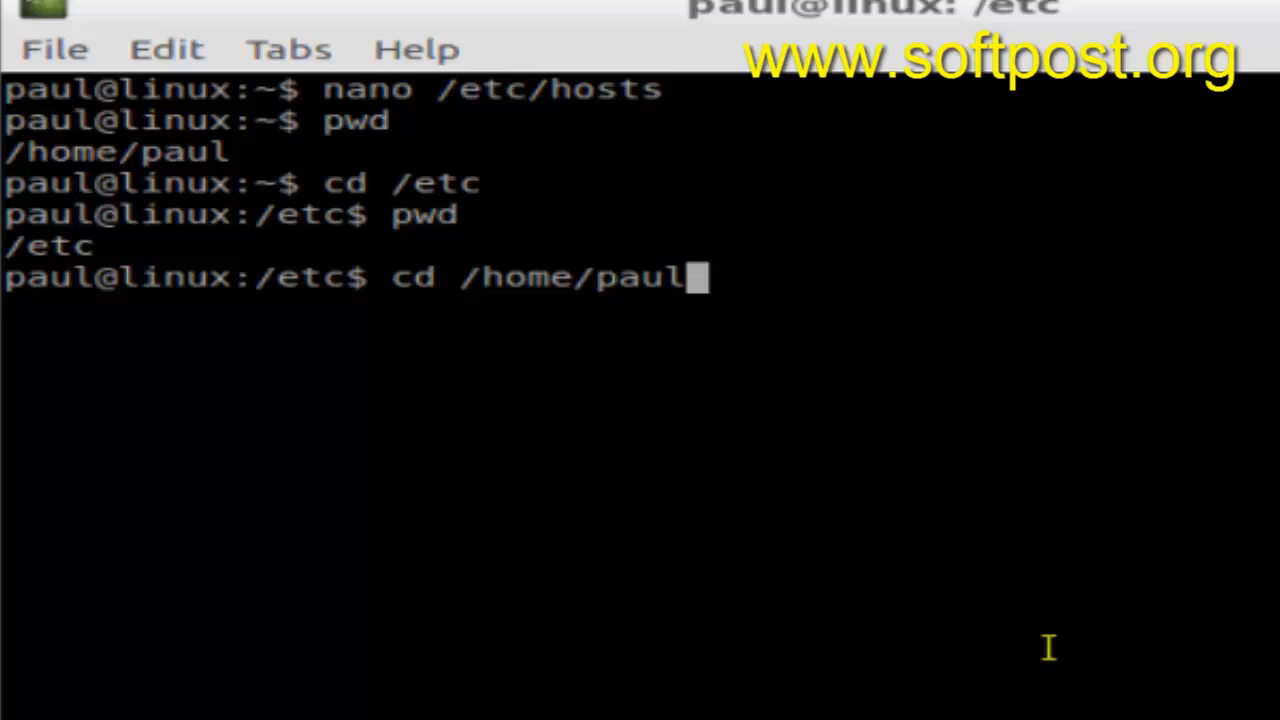
pyautogui.press('BackSpace')
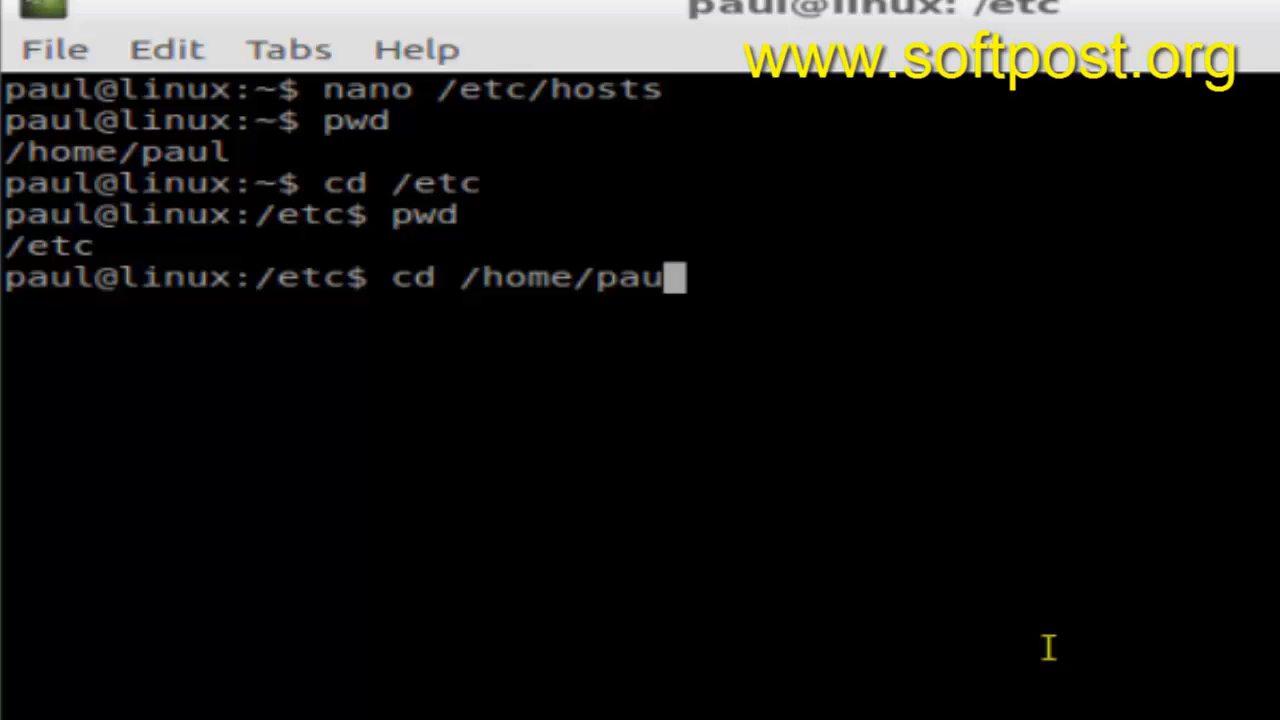
pyautogui.press('Return')
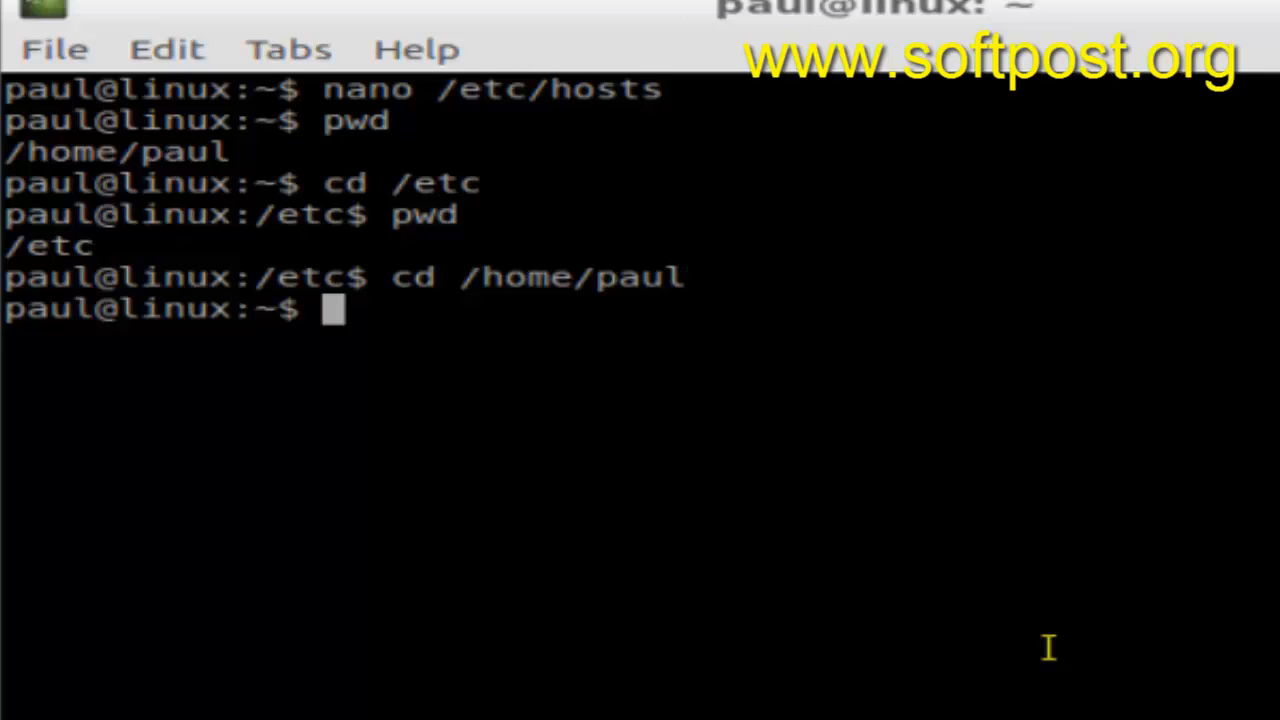
# Step: Visit /etc, return home with bare cd, verify /home/paul with pwd, then begin cd ~
pyautogui.write('c')
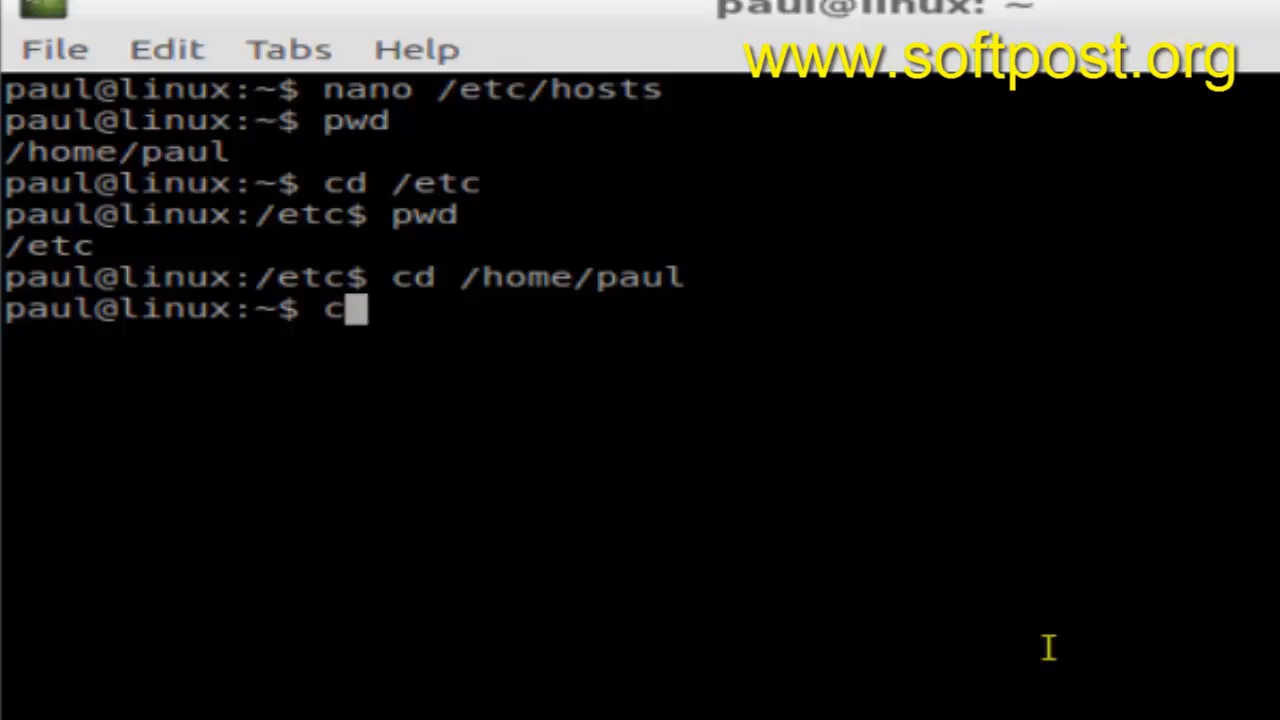
pyautogui.write('d /etc')
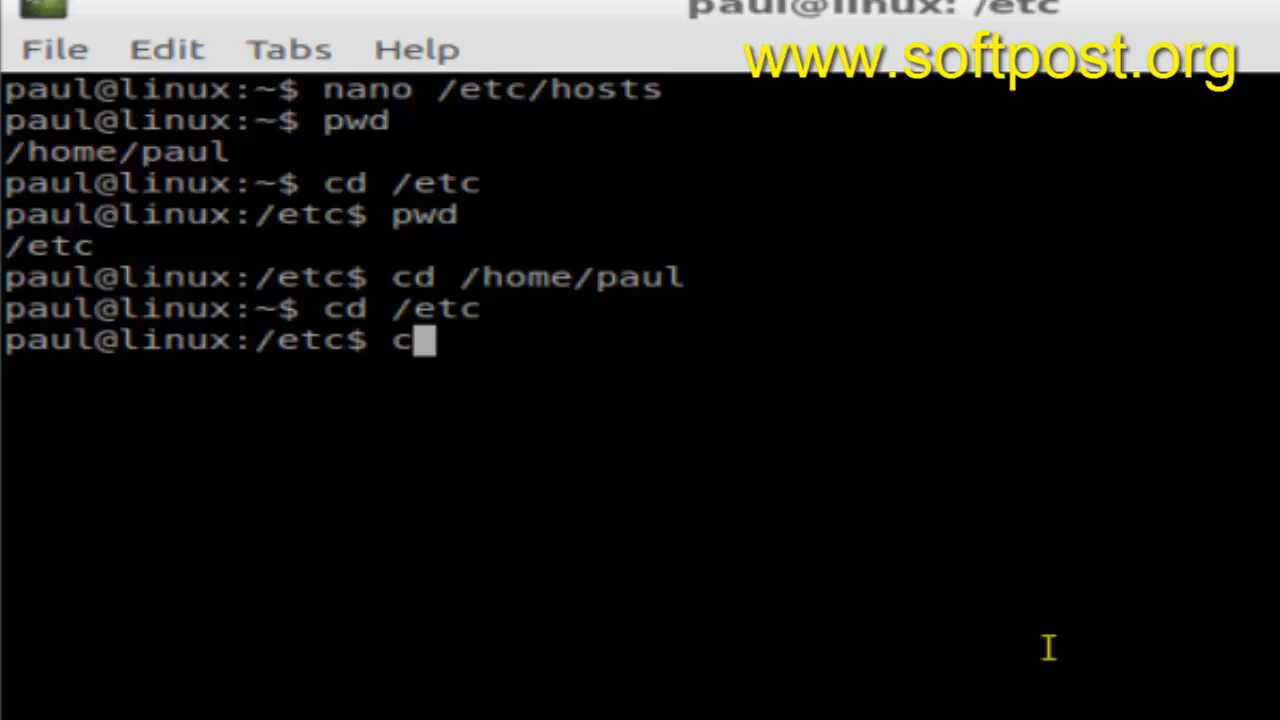
pyautogui.press('Return')
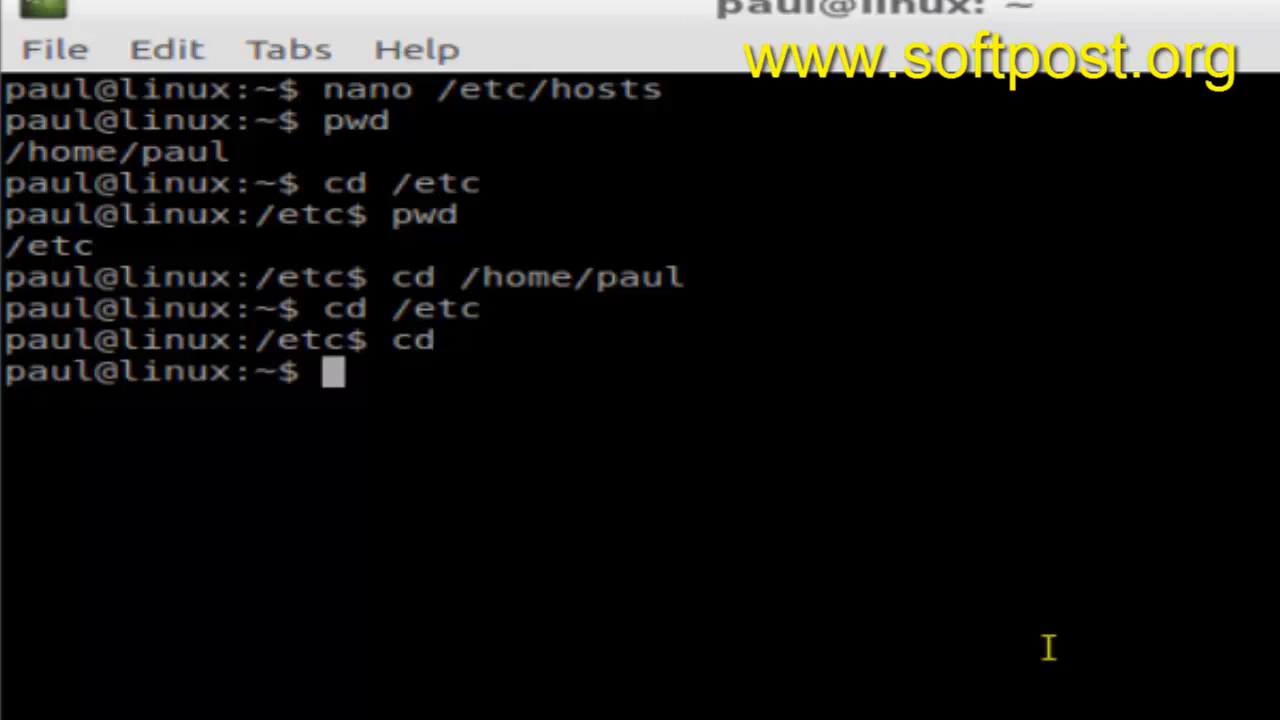
pyautogui.write('pwd')
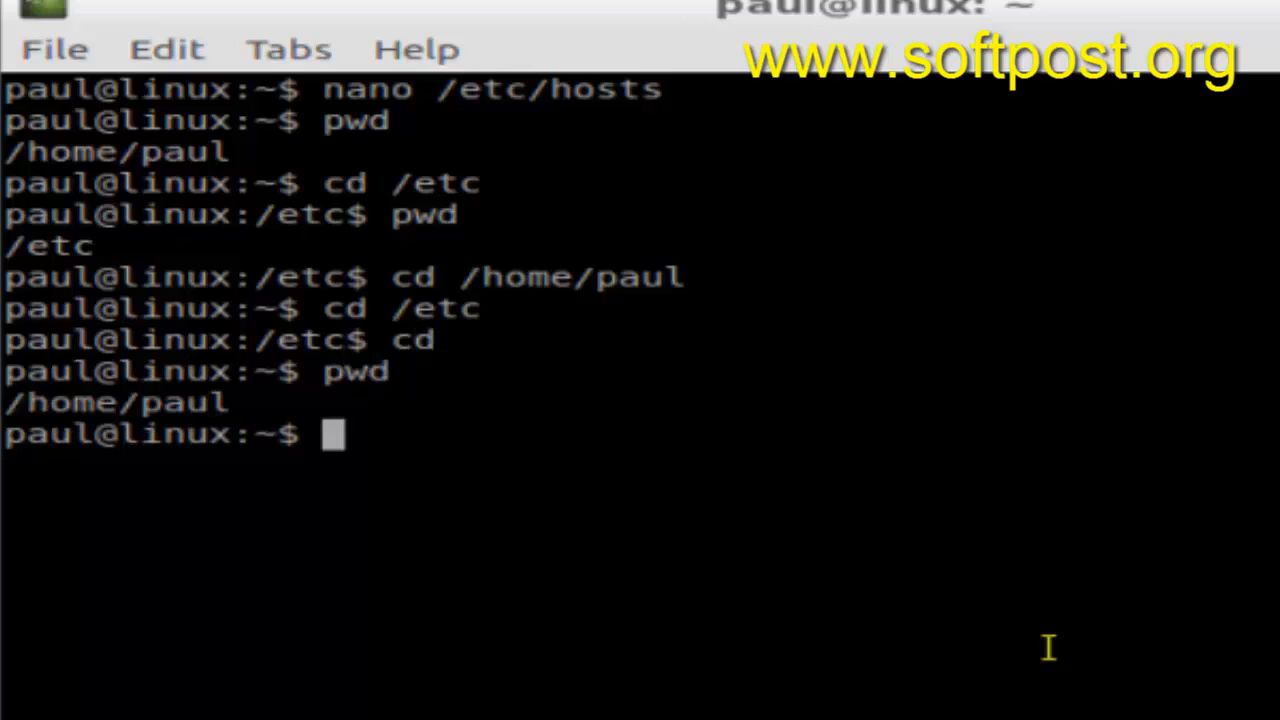
pyautogui.write('c')
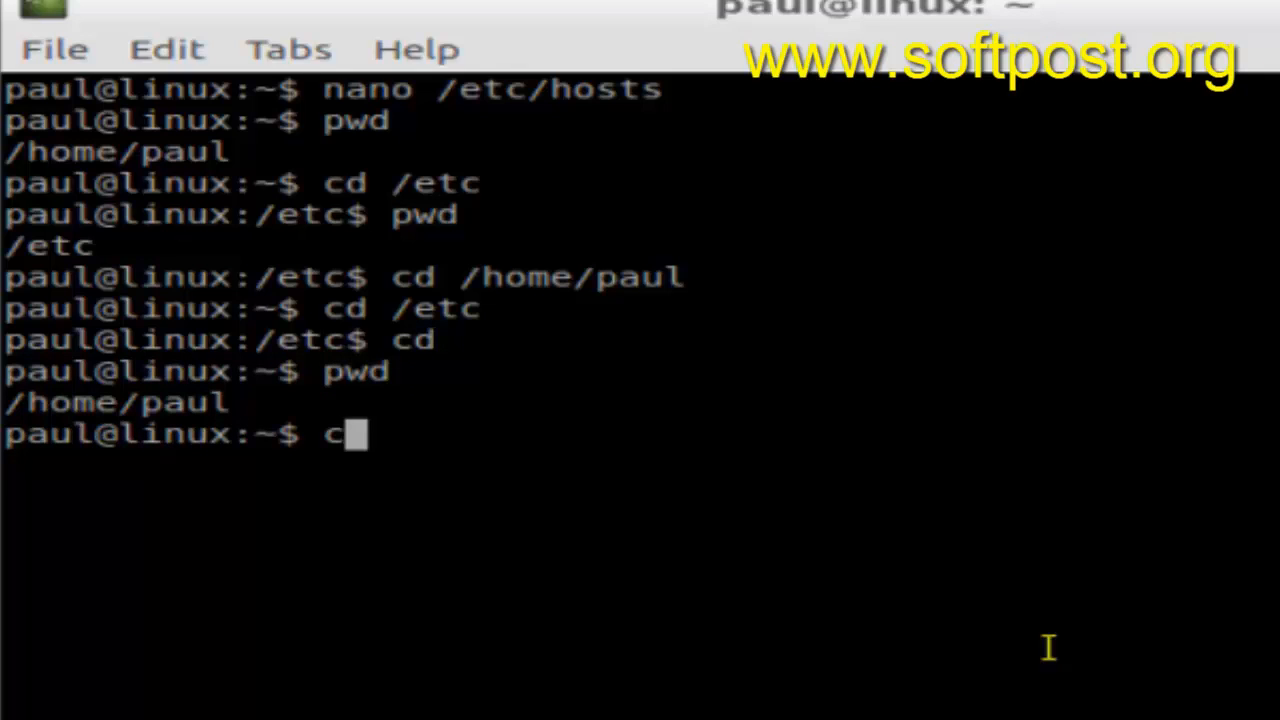
pyautogui.write('d ~')
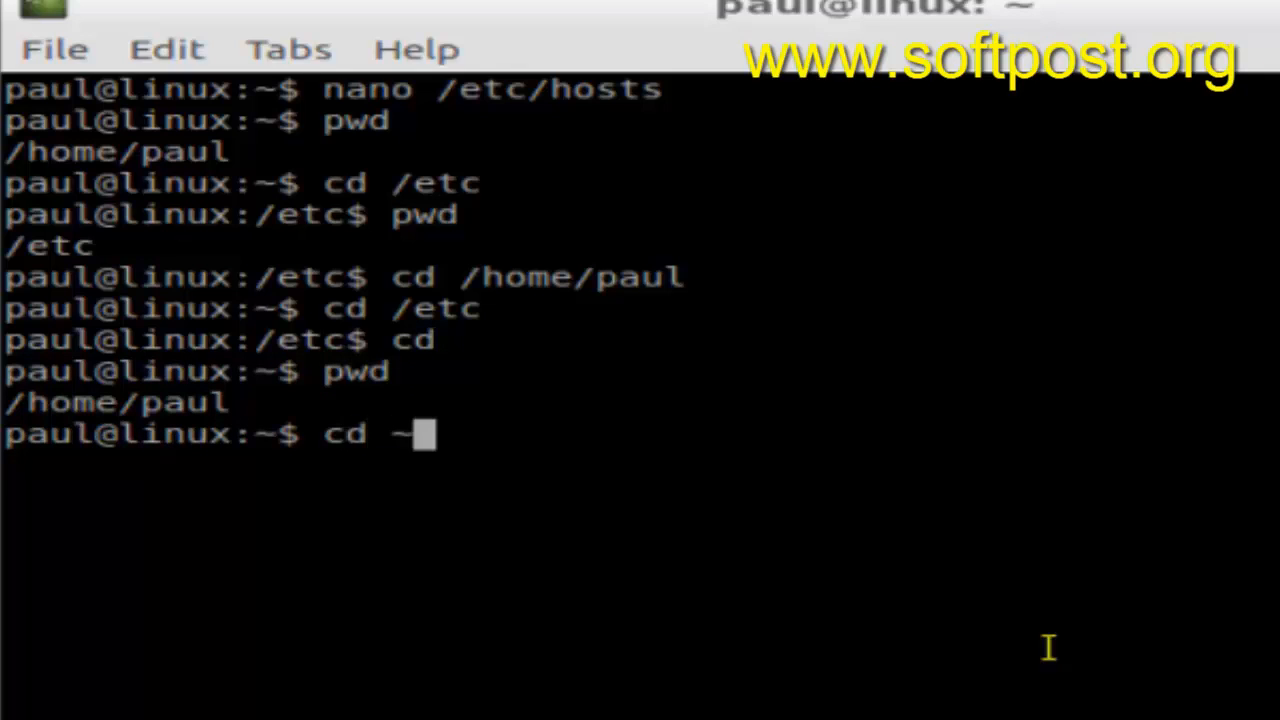